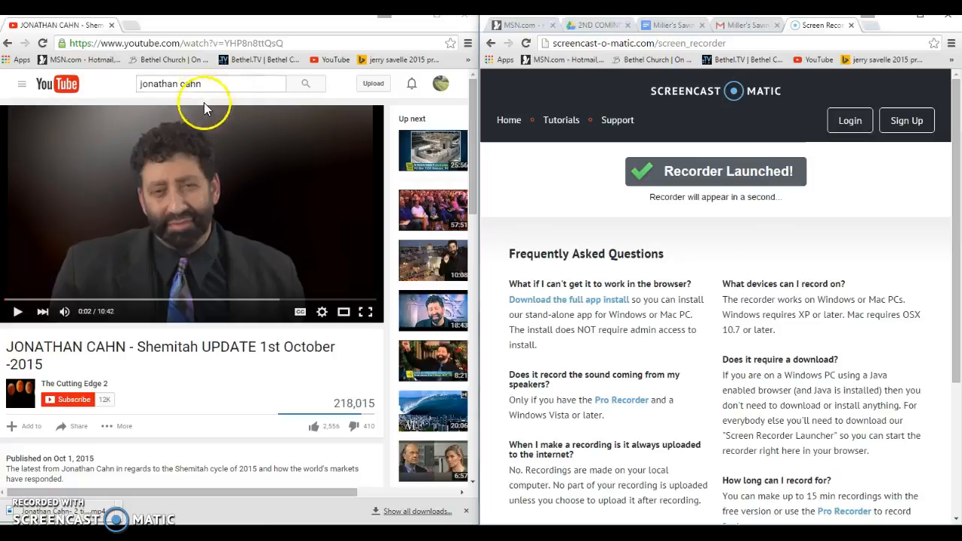
mouse_move(164, 128)
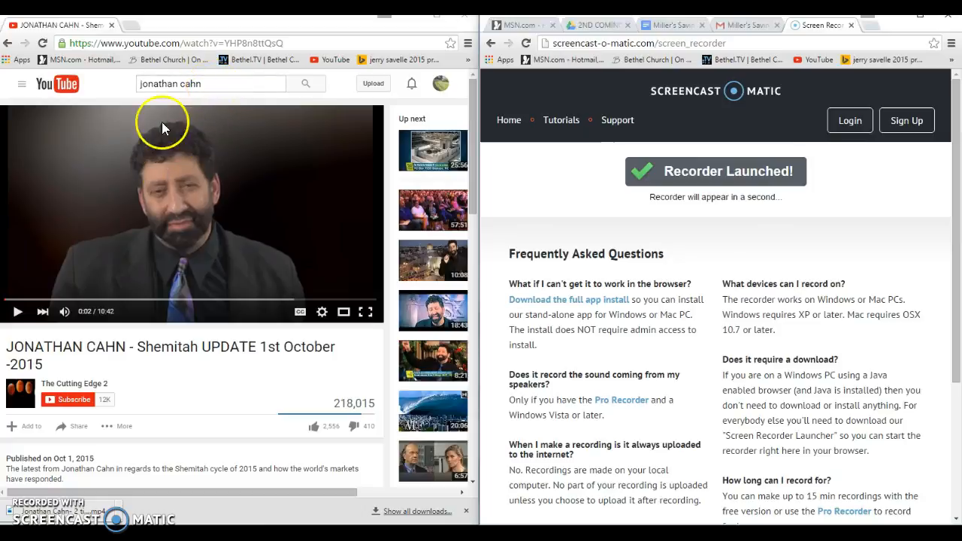
mouse_move(97, 177)
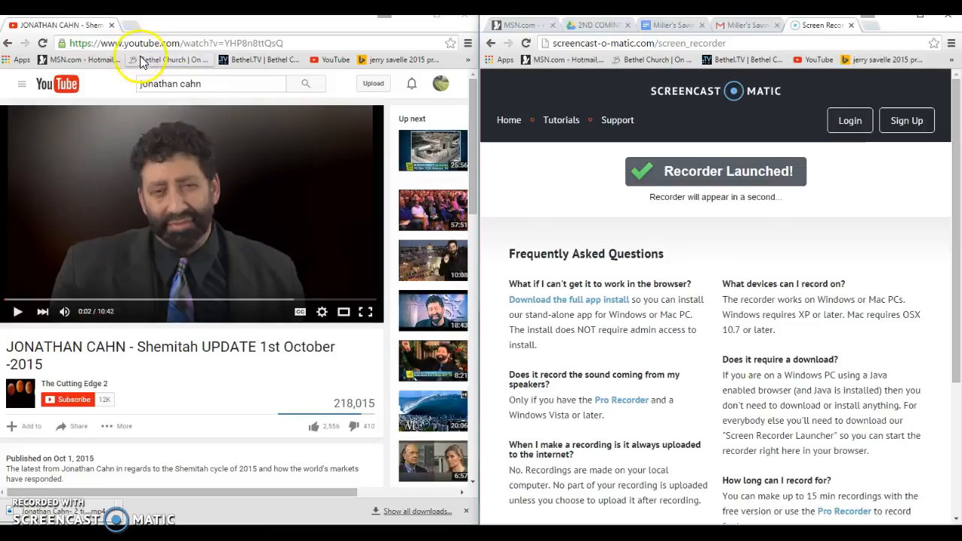
- Prefix 'ss' to the Shemitah UPDATE video's youtube.com address to load it on savefrom.net
click(180, 43)
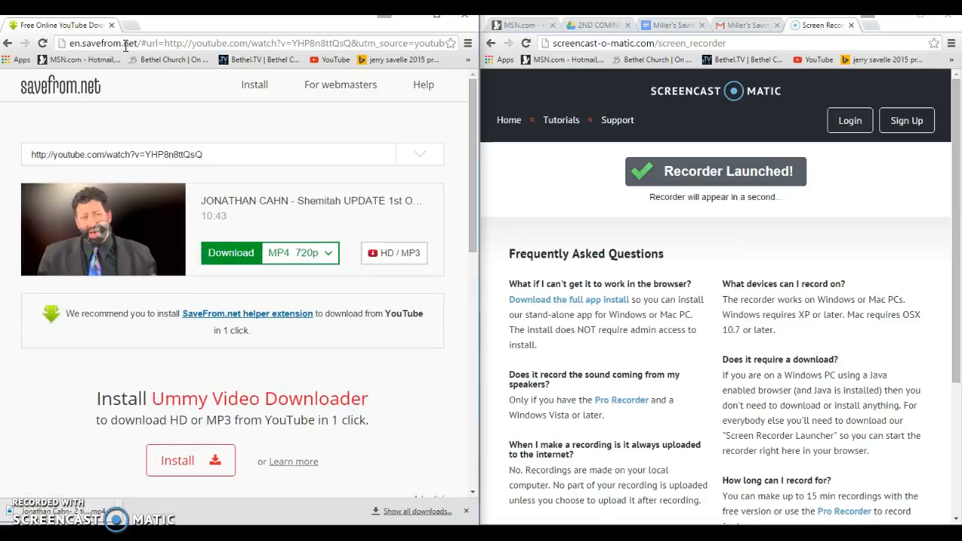
mouse_move(194, 24)
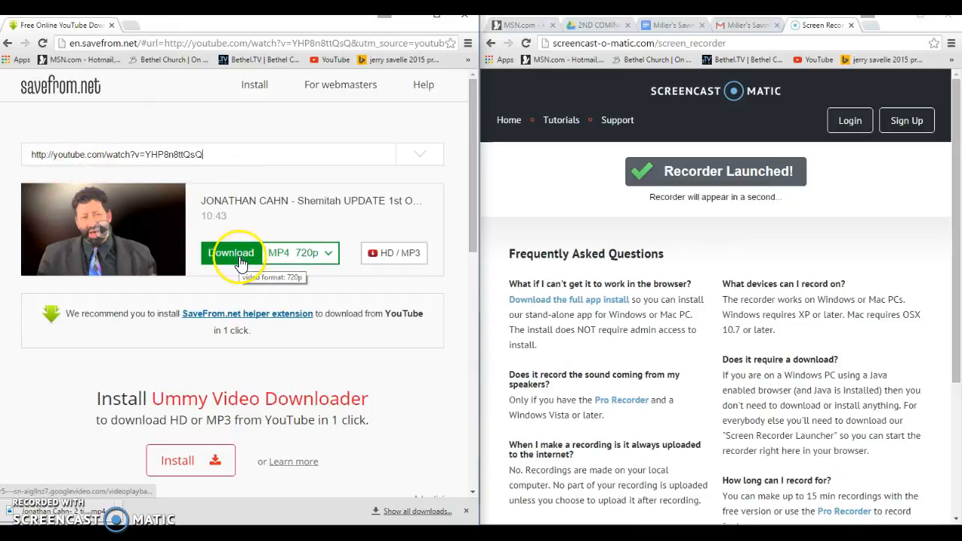
- Download the Jonathan Cahn Shemitah UPDATE video as an MP4 720p file
click(231, 252)
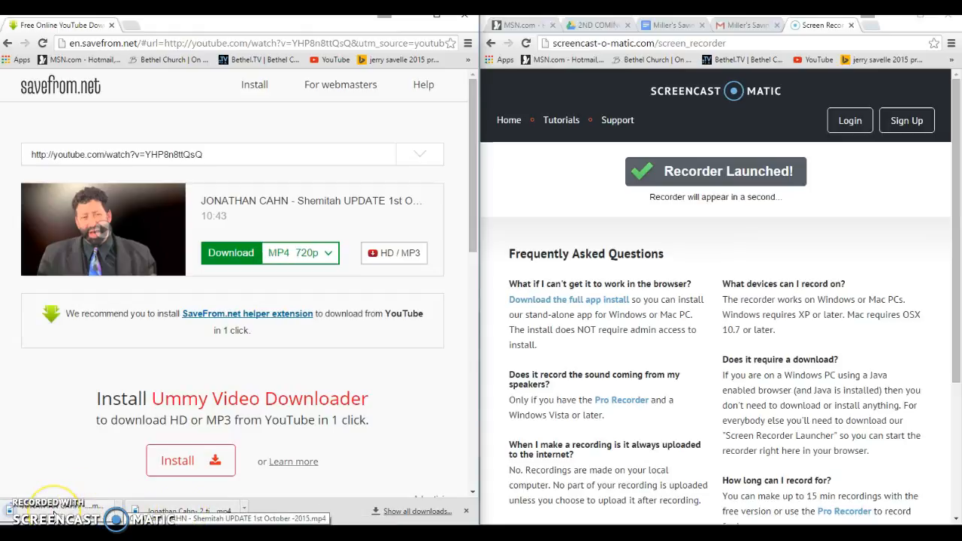
mouse_move(267, 512)
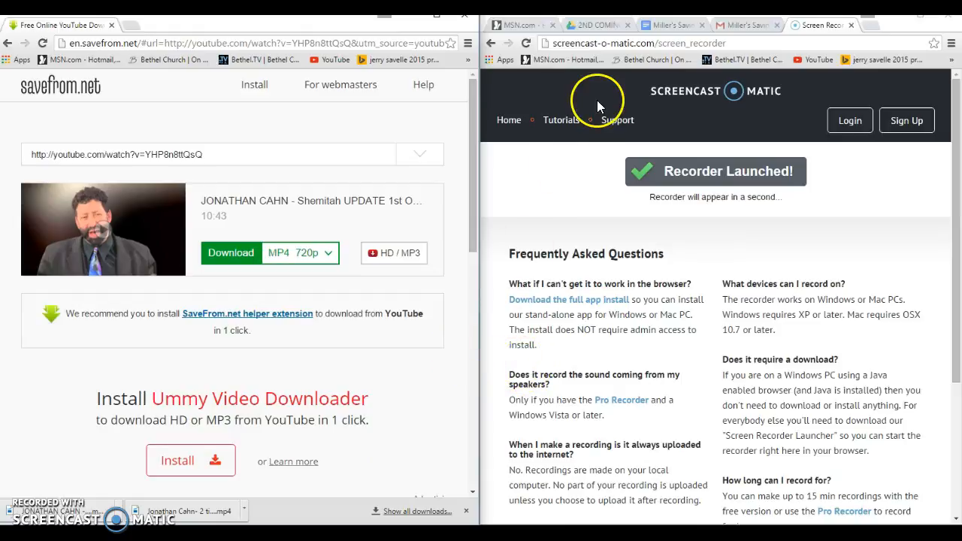
- In the 2ND COMING VIDEOS Drive folder, start a single-file upload from the NEW menu
click(598, 24)
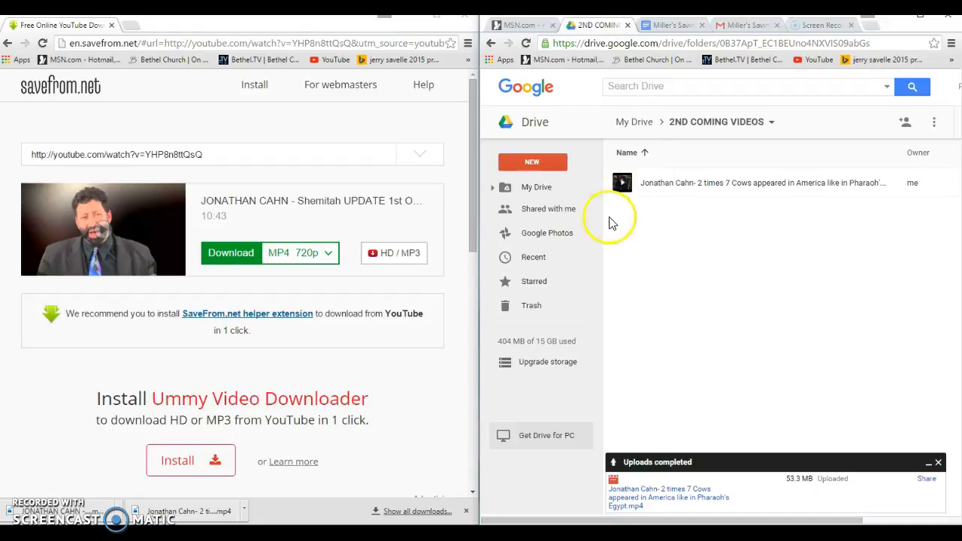
click(532, 162)
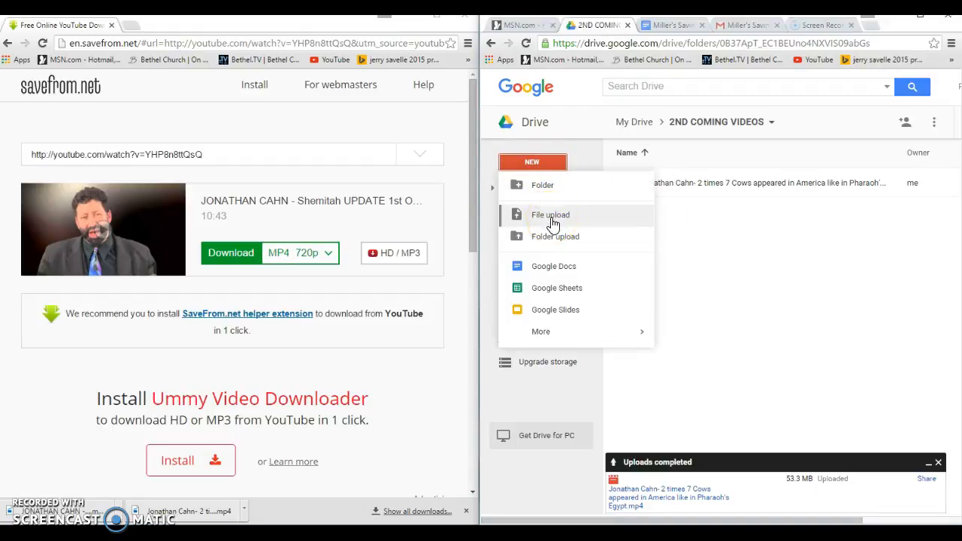
click(551, 214)
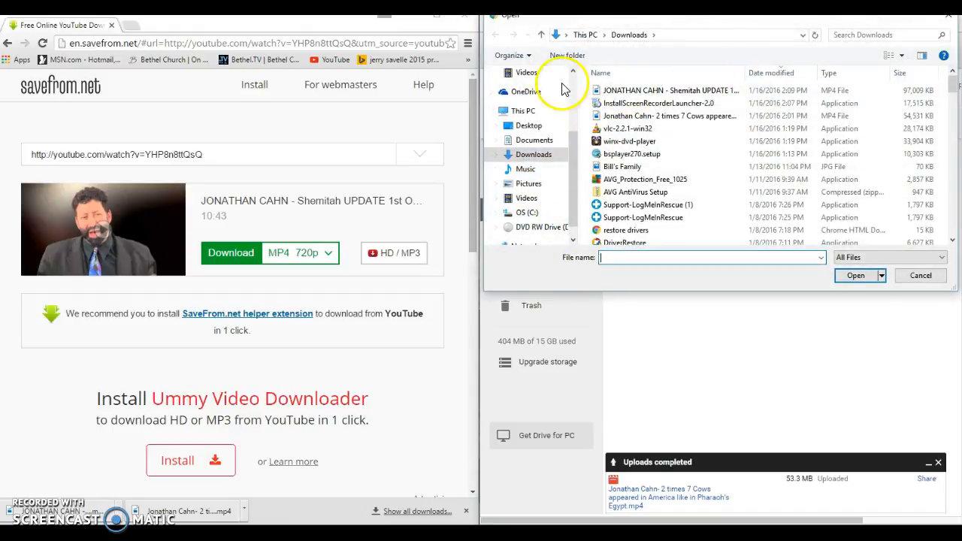
- Sort Downloads newest first and upload 'JONATHAN CAHN - Shemitah UPDATE 1st October -2015'
click(771, 73)
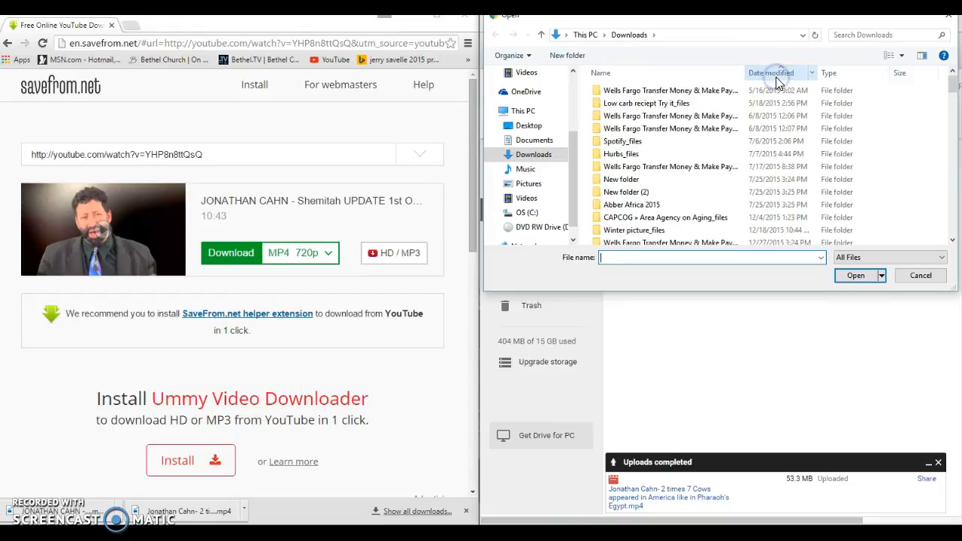
click(770, 73)
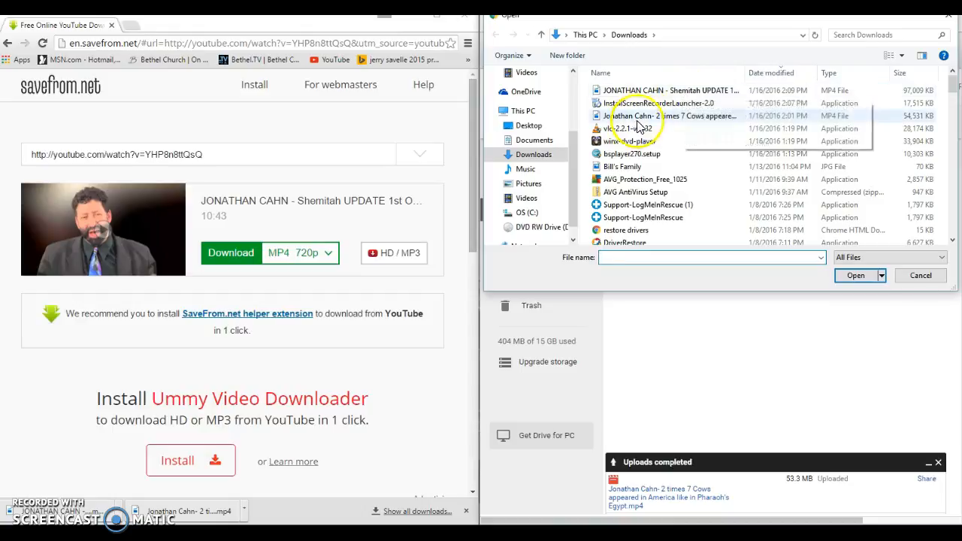
click(670, 90)
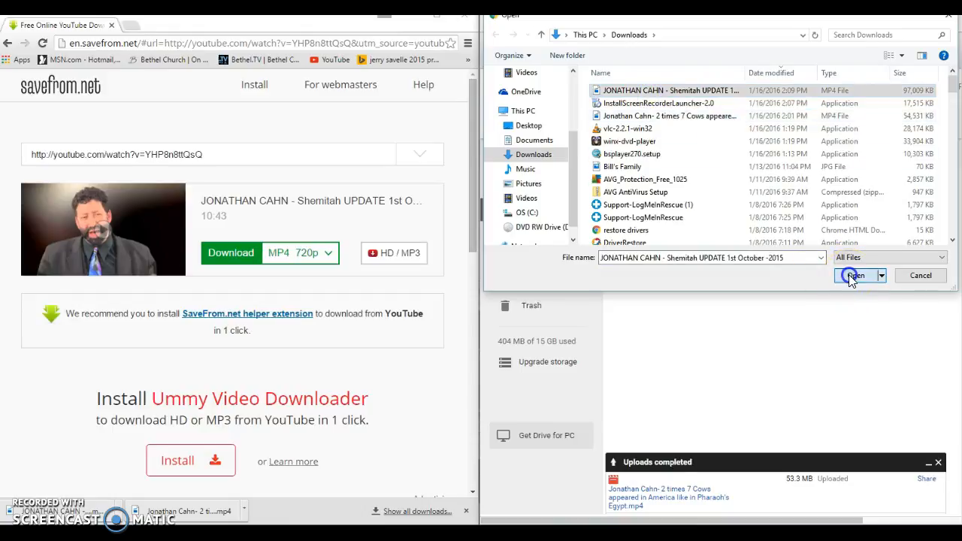
click(855, 275)
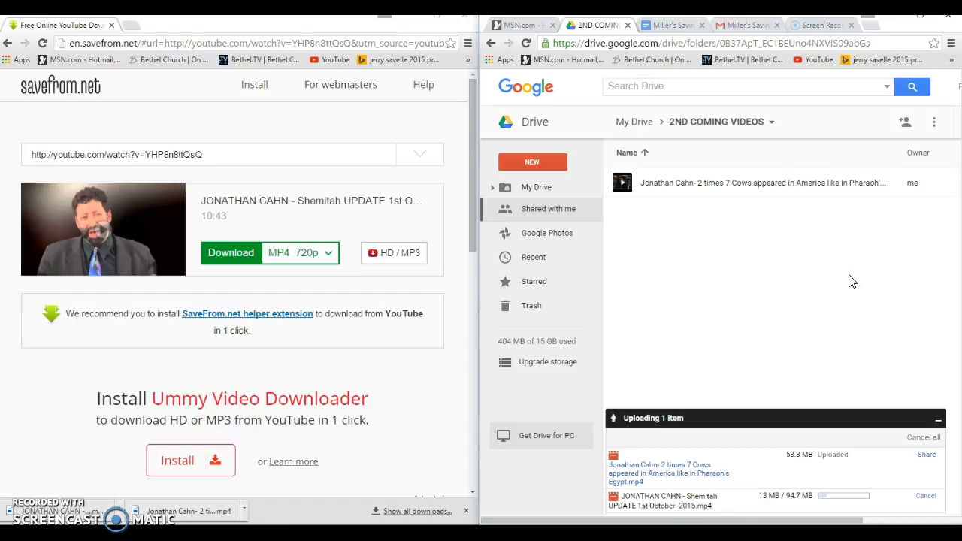
mouse_move(729, 354)
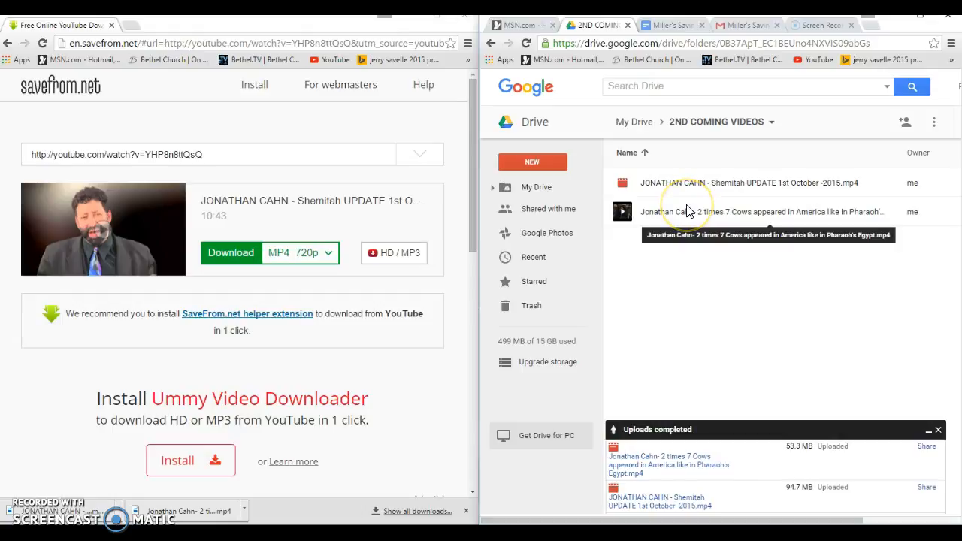
mouse_move(664, 312)
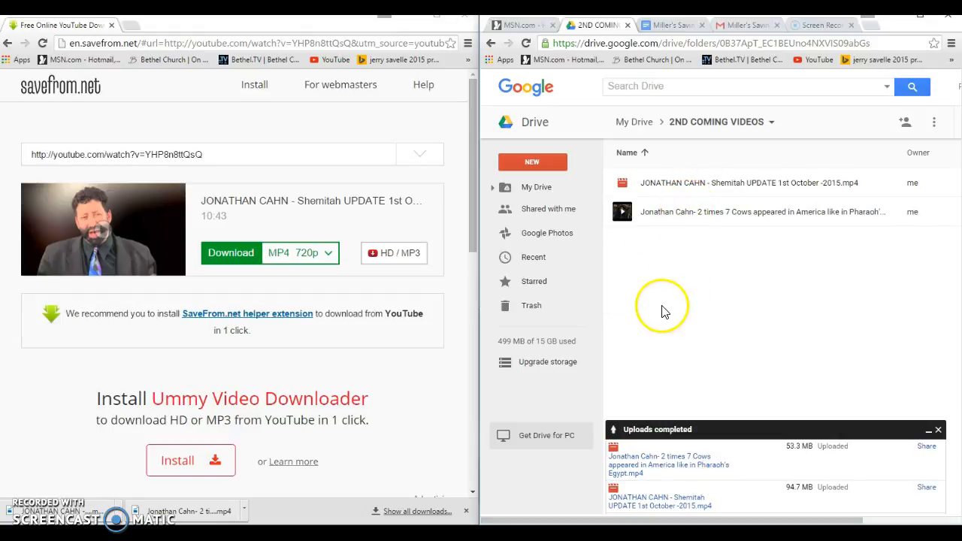
mouse_move(778, 252)
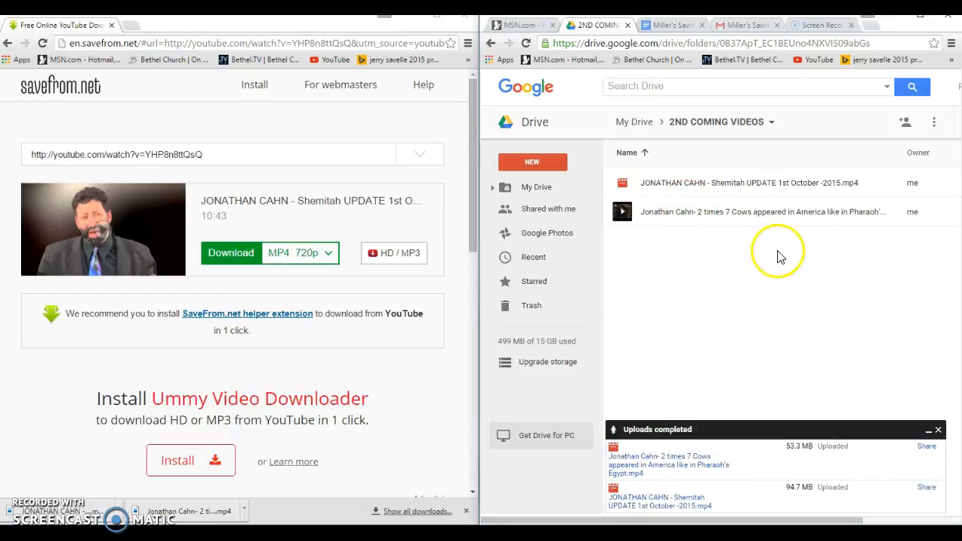
mouse_move(776, 262)
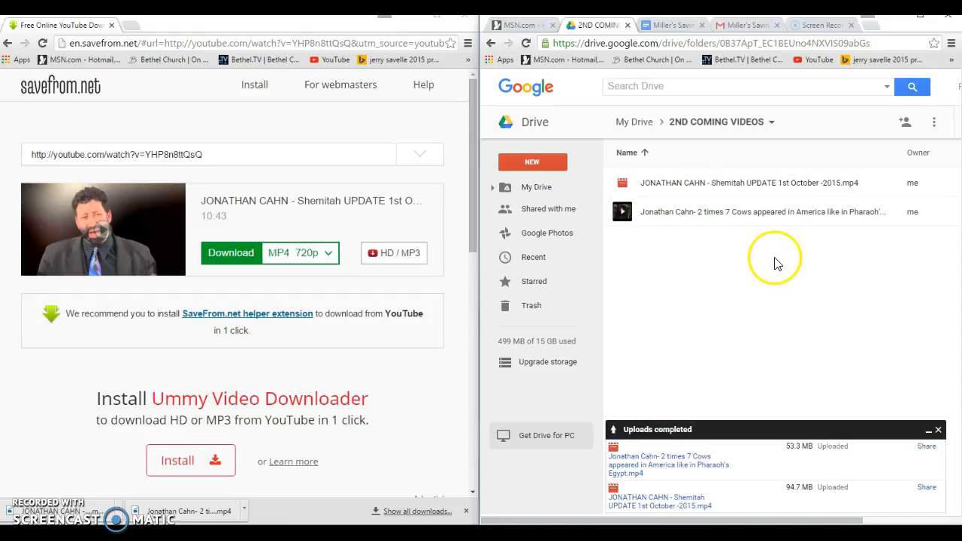
mouse_move(778, 269)
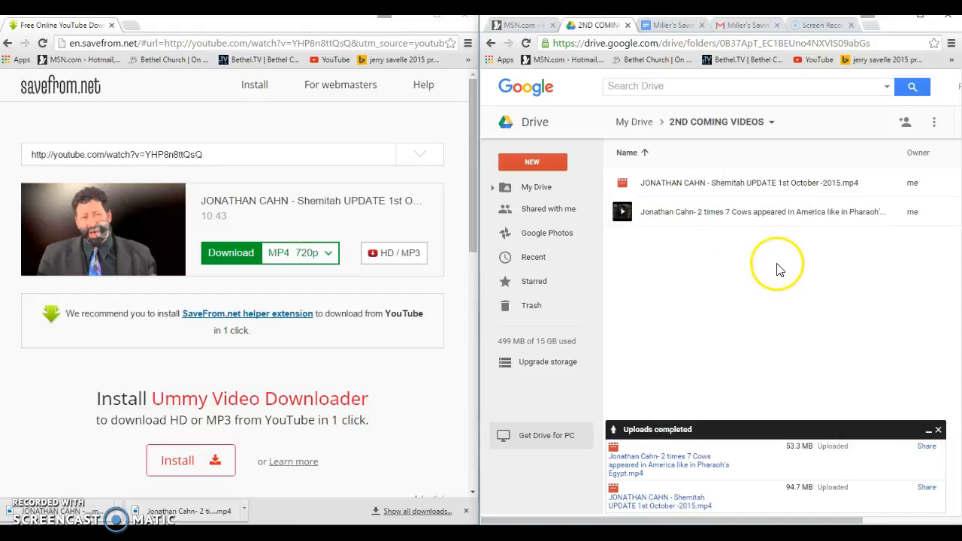